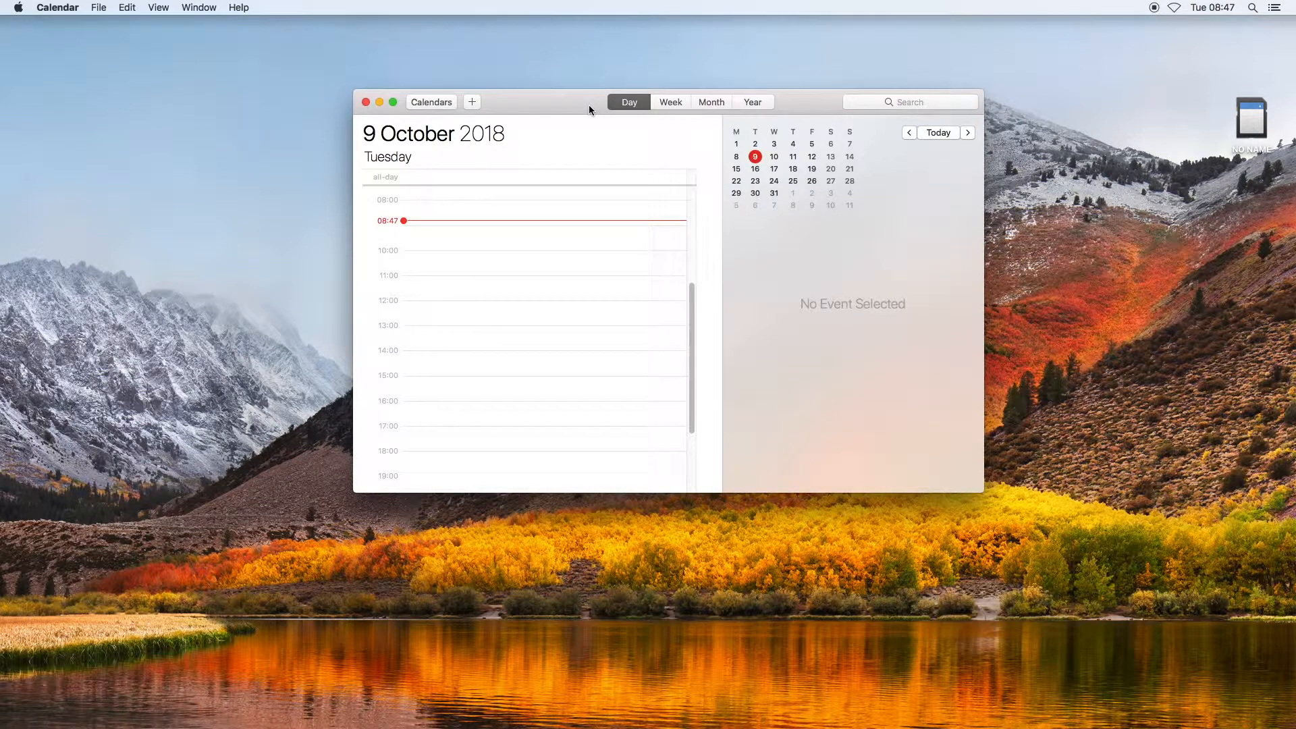
{"action": "mouse_move", "coordinate": [482, 301]}
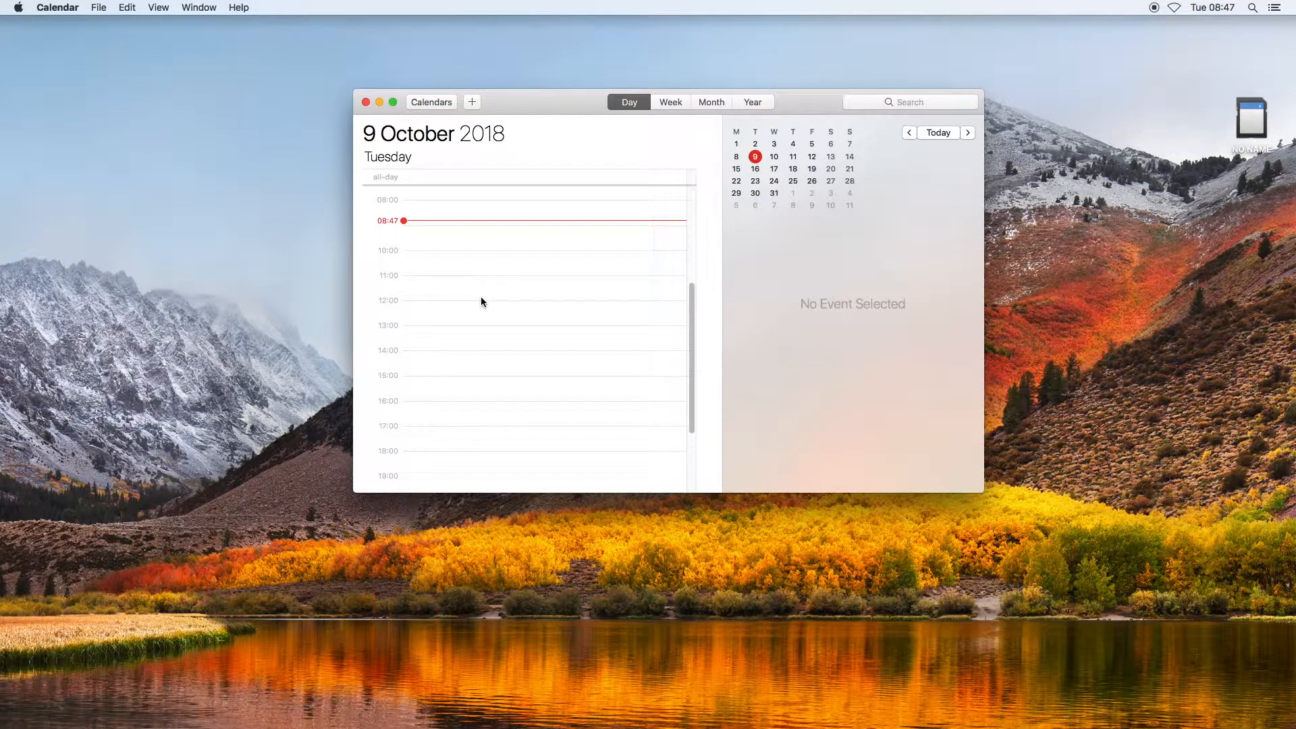
{"action": "mouse_move", "coordinate": [590, 109]}
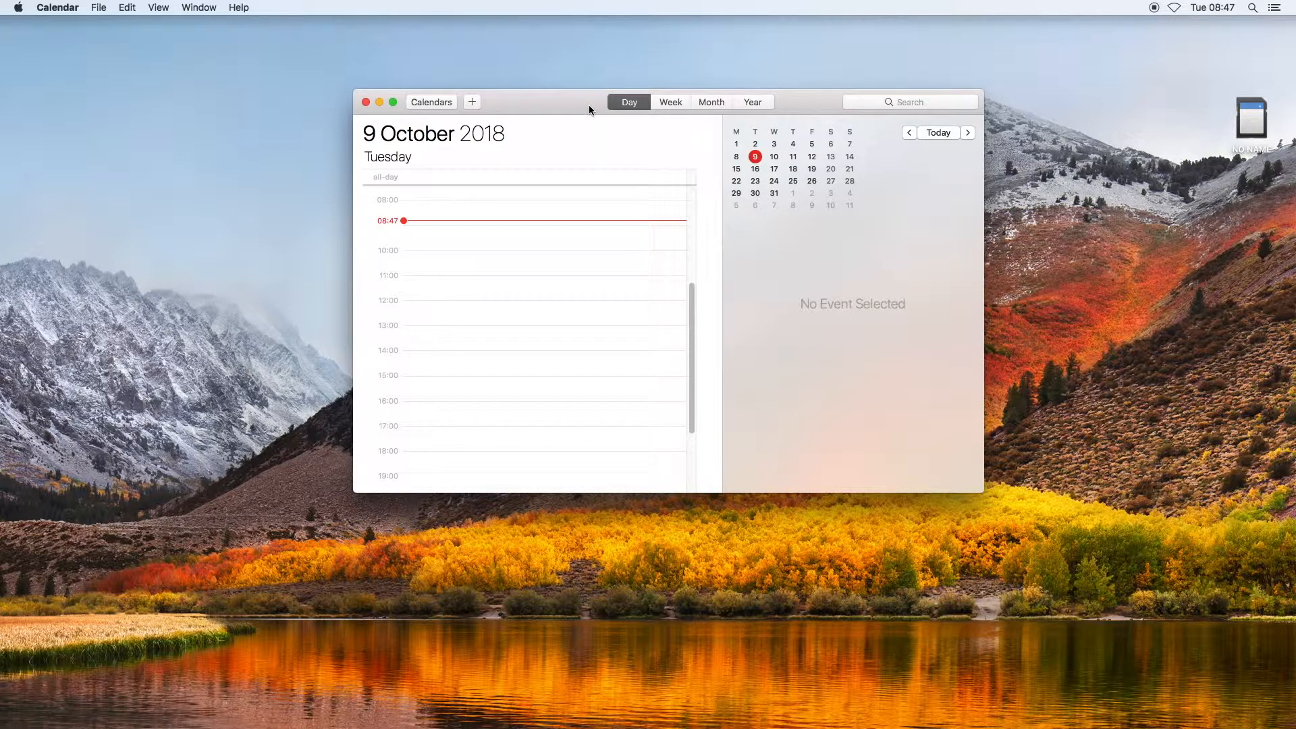
{"action": "mouse_move", "coordinate": [481, 306]}
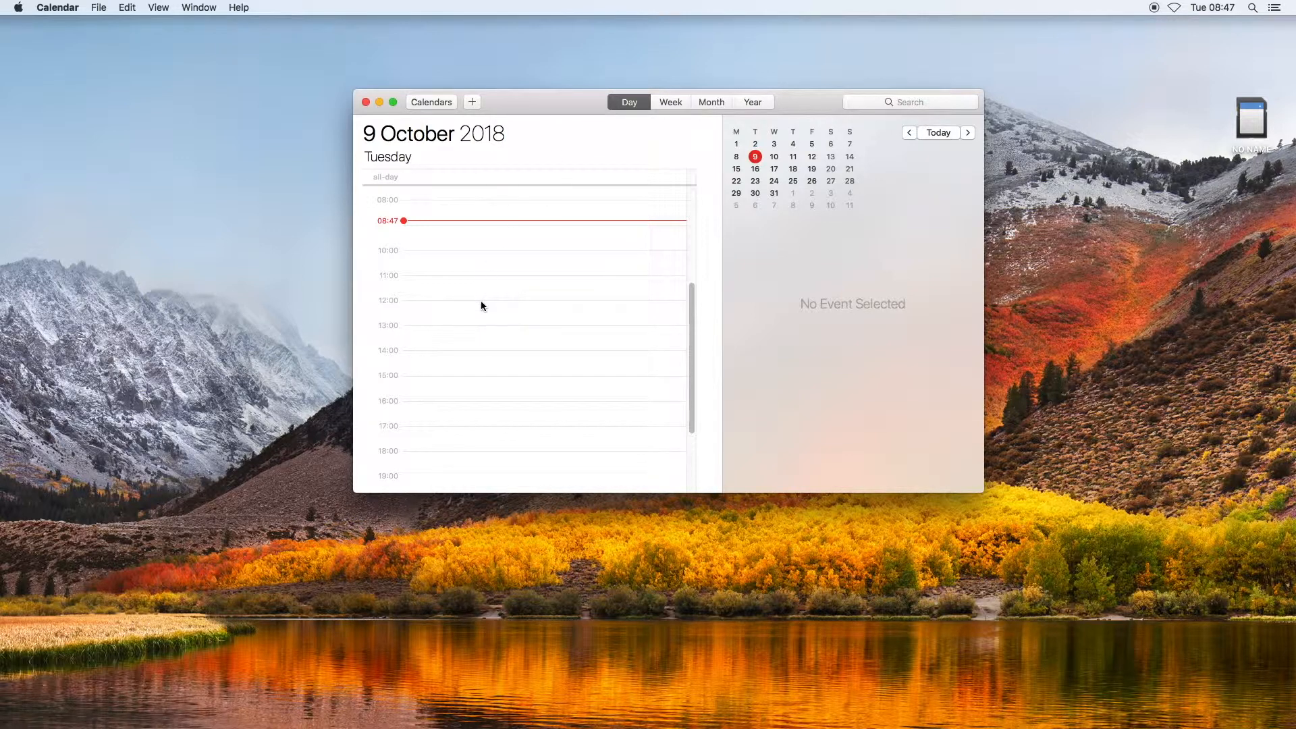
- Create 'Test Event 1' at 12:00–13:00 and move it to the Google calendar
{"action": "double_click", "coordinate": [481, 307]}
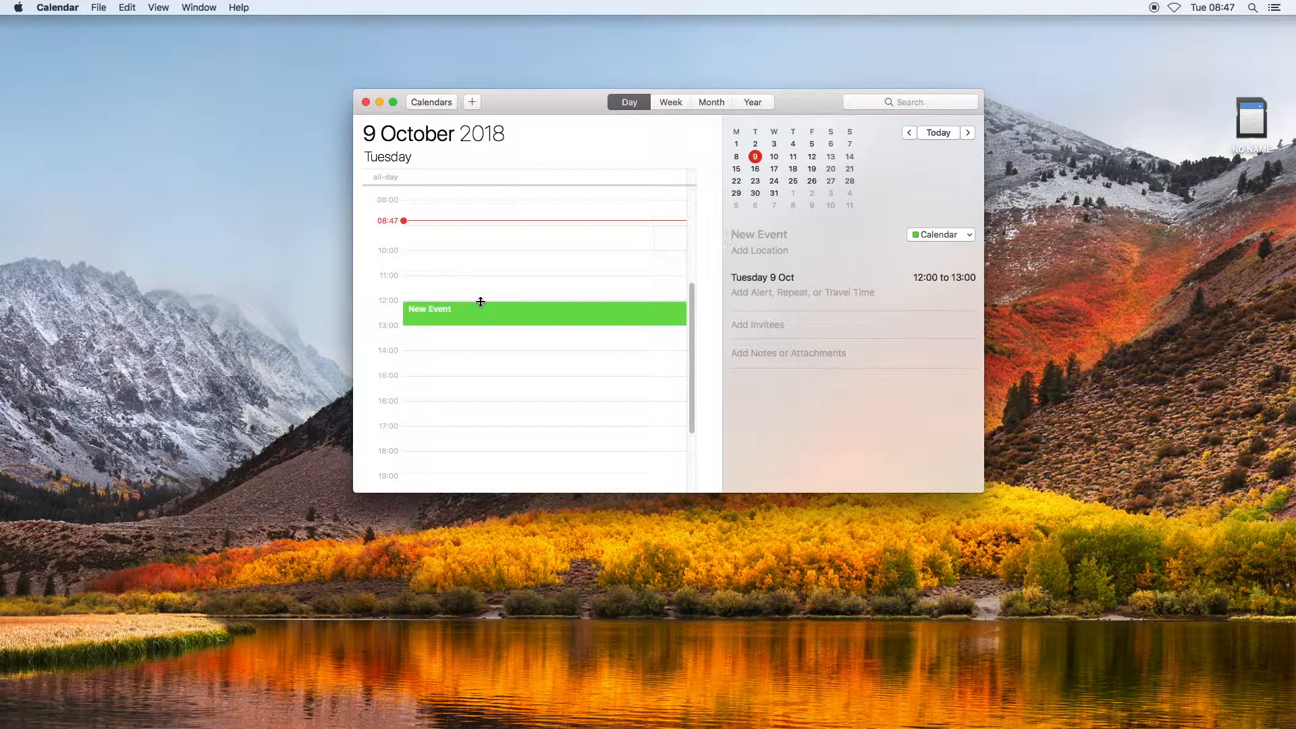
{"action": "left_click", "coordinate": [542, 312]}
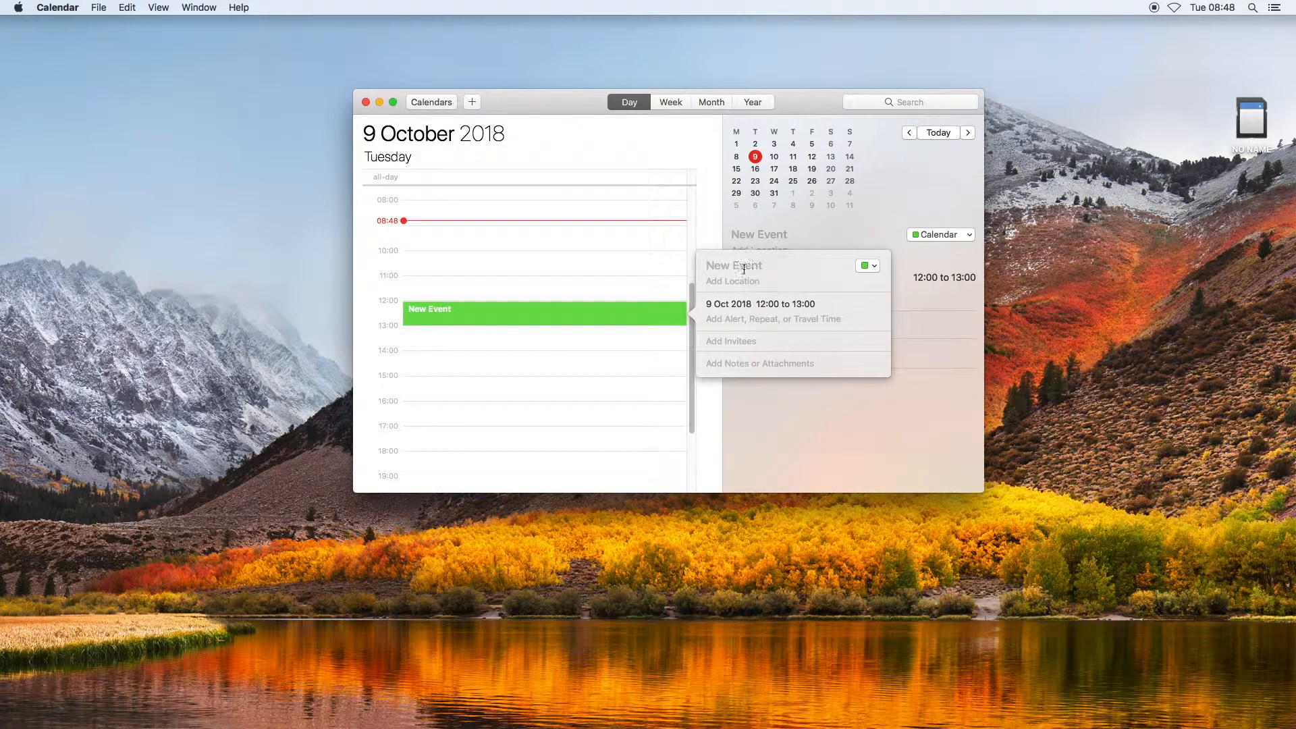
{"action": "type", "text": "Test Event 1"}
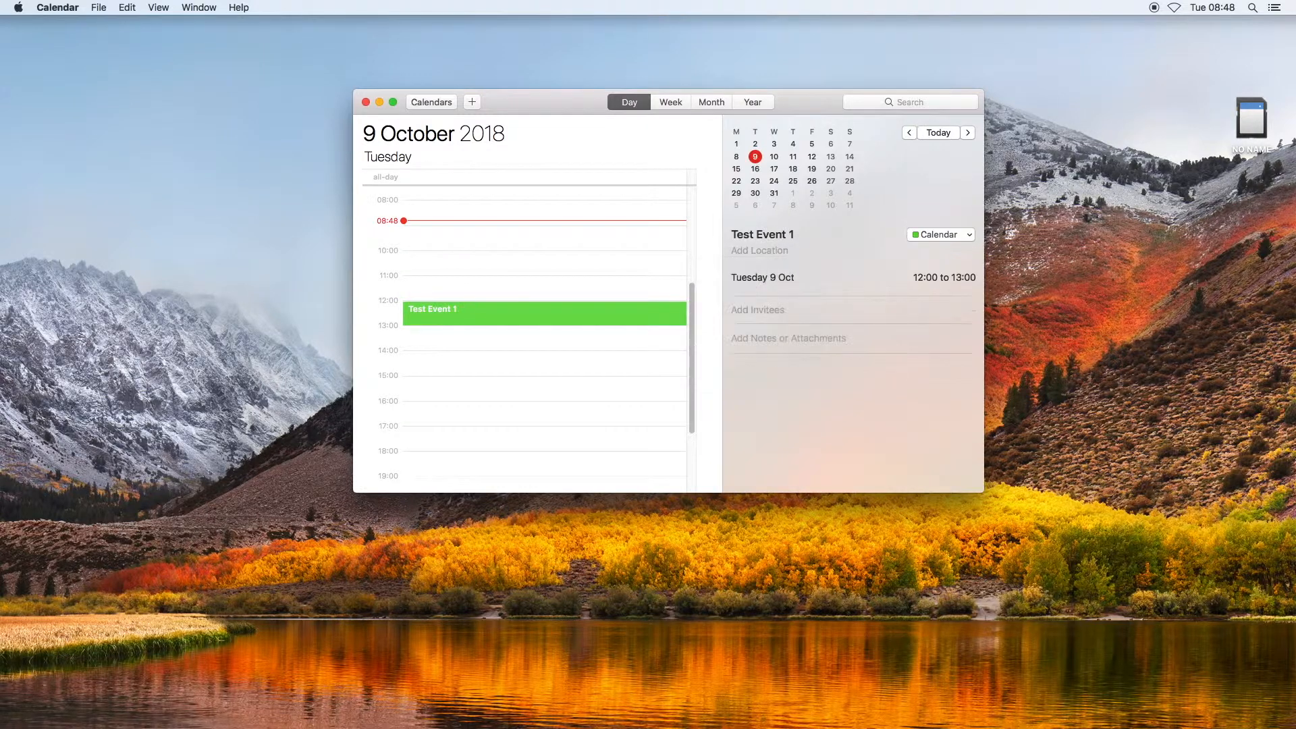
{"action": "left_click", "coordinate": [939, 234]}
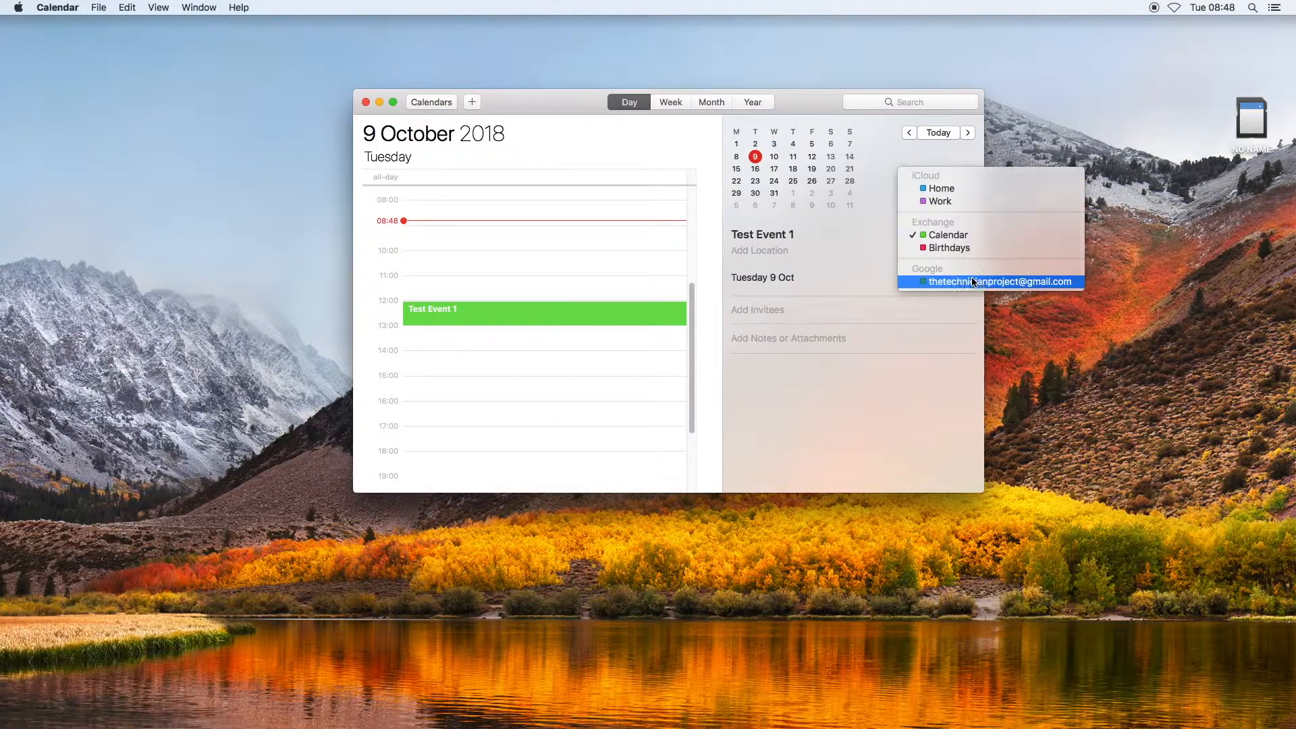
{"action": "left_click", "coordinate": [996, 281]}
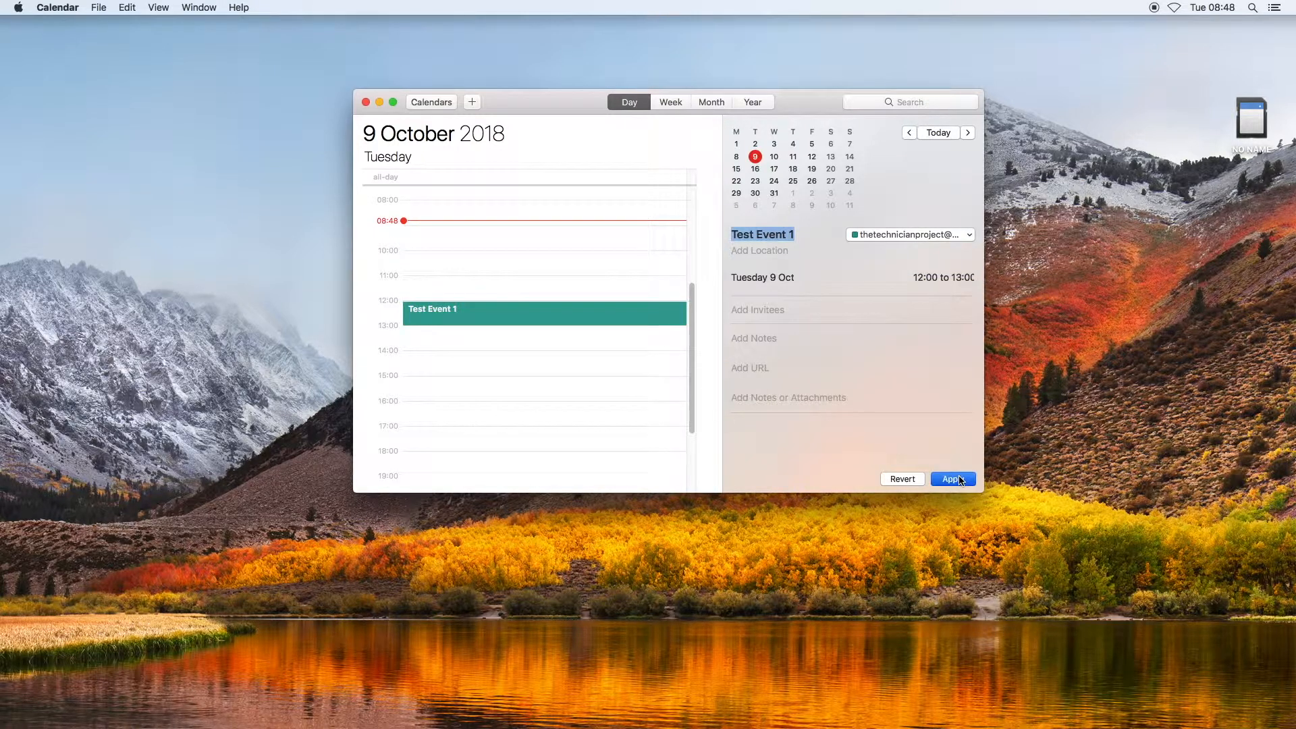
{"action": "left_click", "coordinate": [951, 478]}
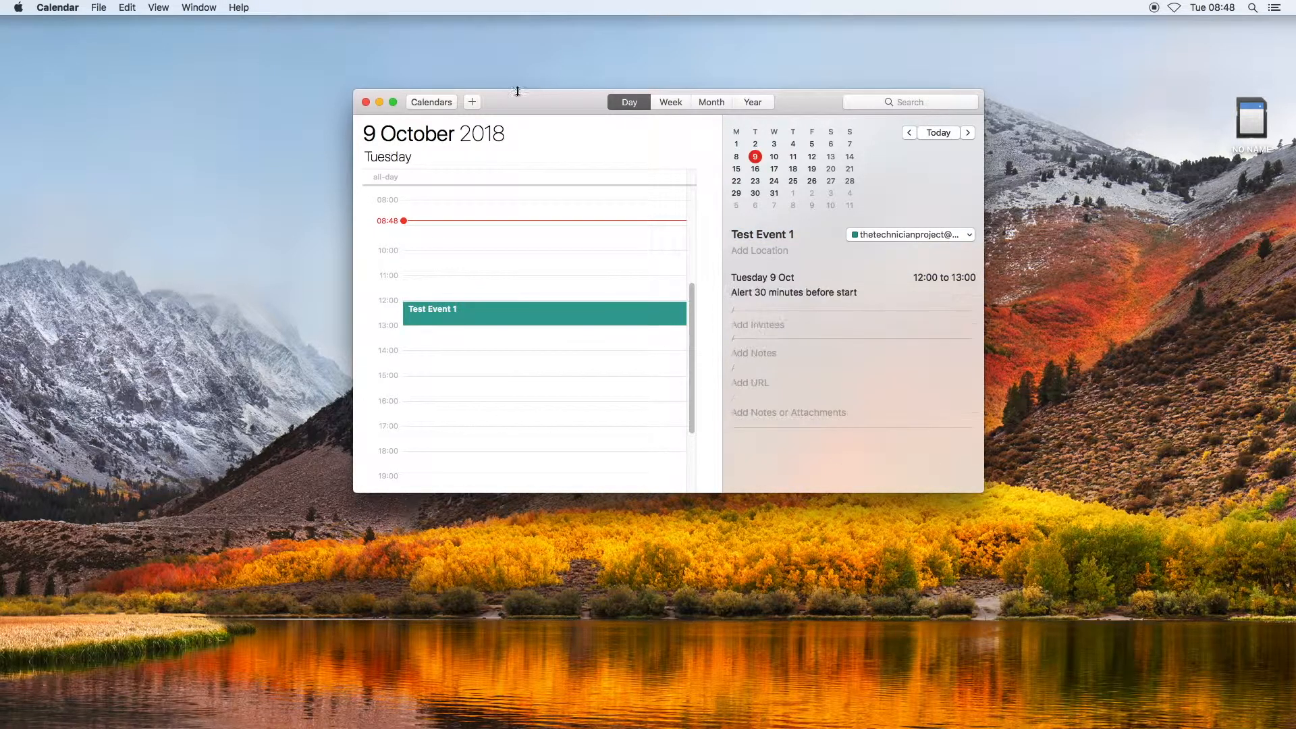
- Add 'Test 2' at 9am today via the Create Quick Event field
{"action": "left_click", "coordinate": [471, 101]}
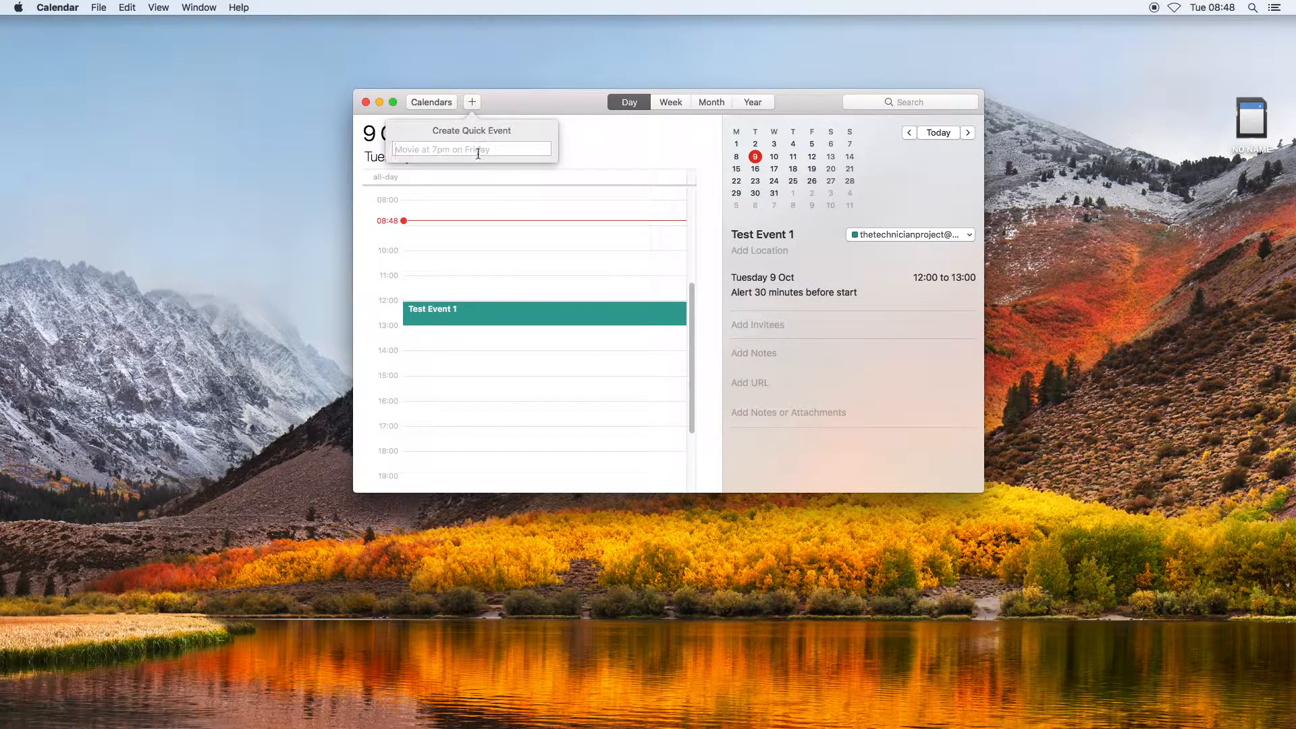
{"action": "type", "text": "T"}
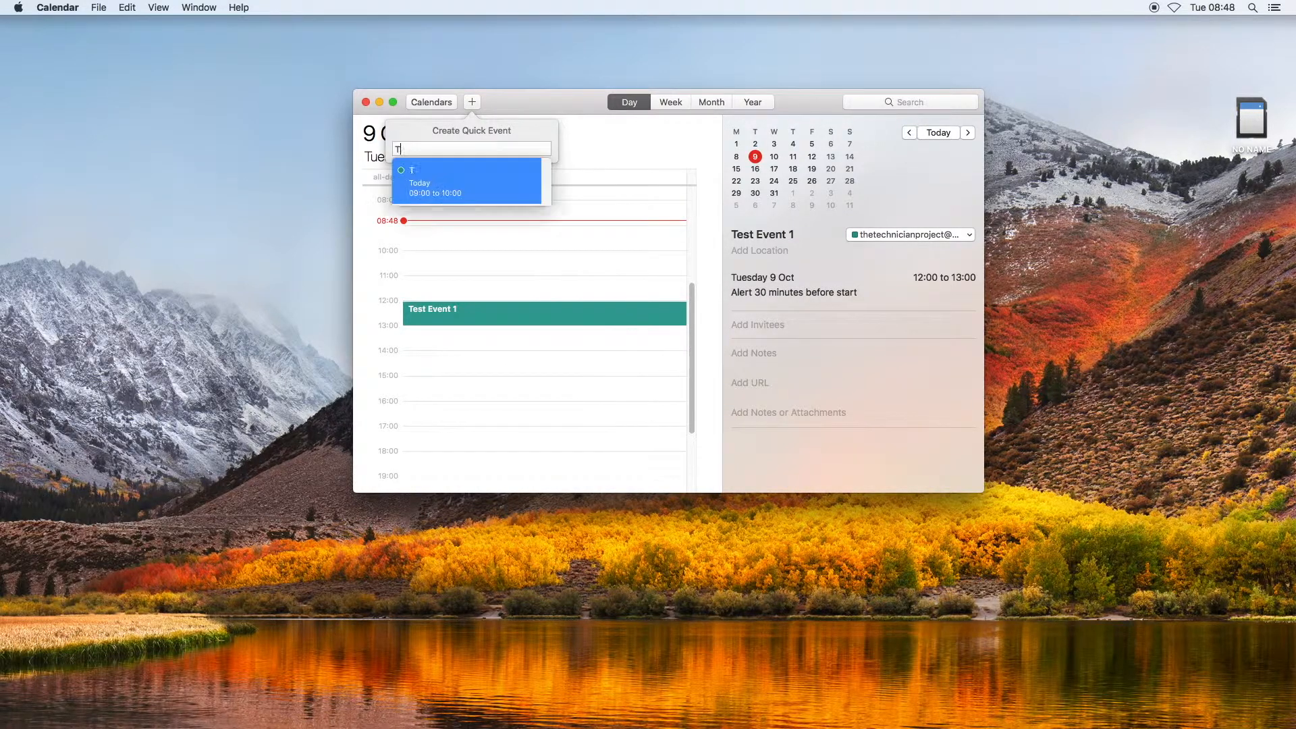
{"action": "type", "text": "est"}
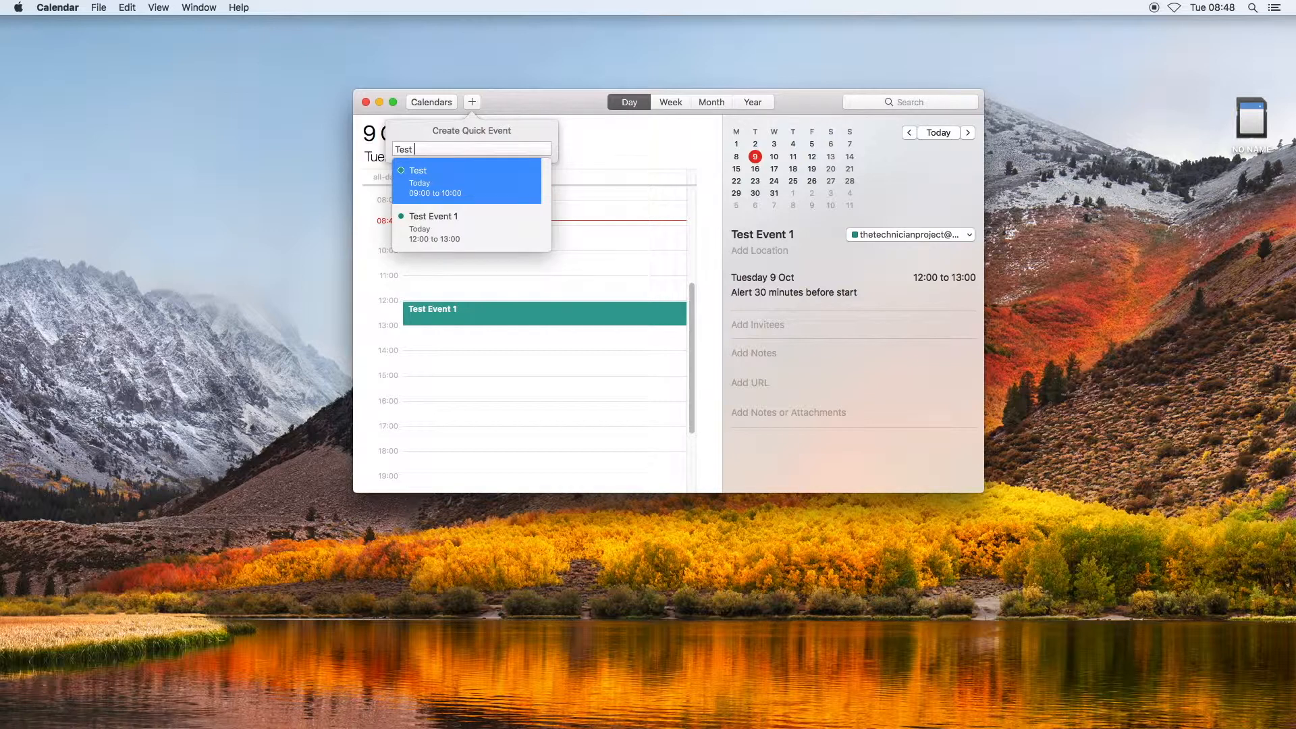
{"action": "type", "text": "2 at"}
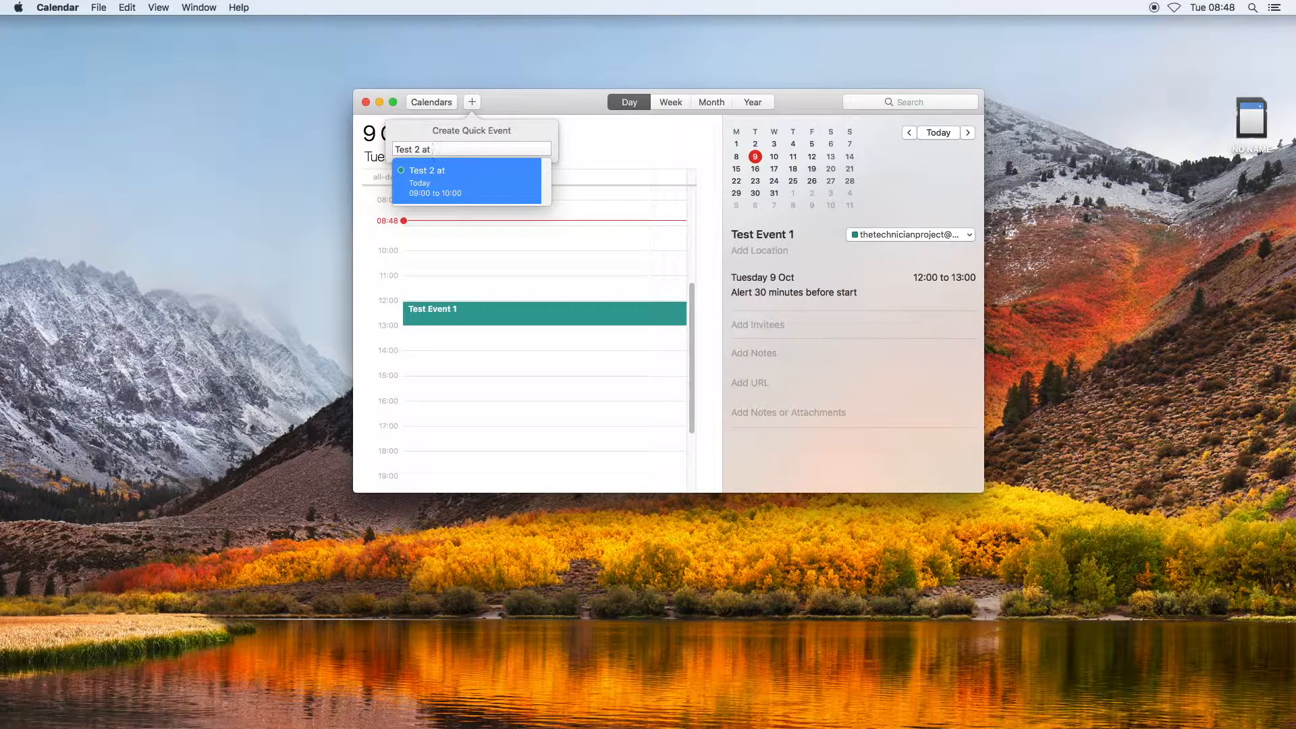
{"action": "key", "text": "Backspace"}
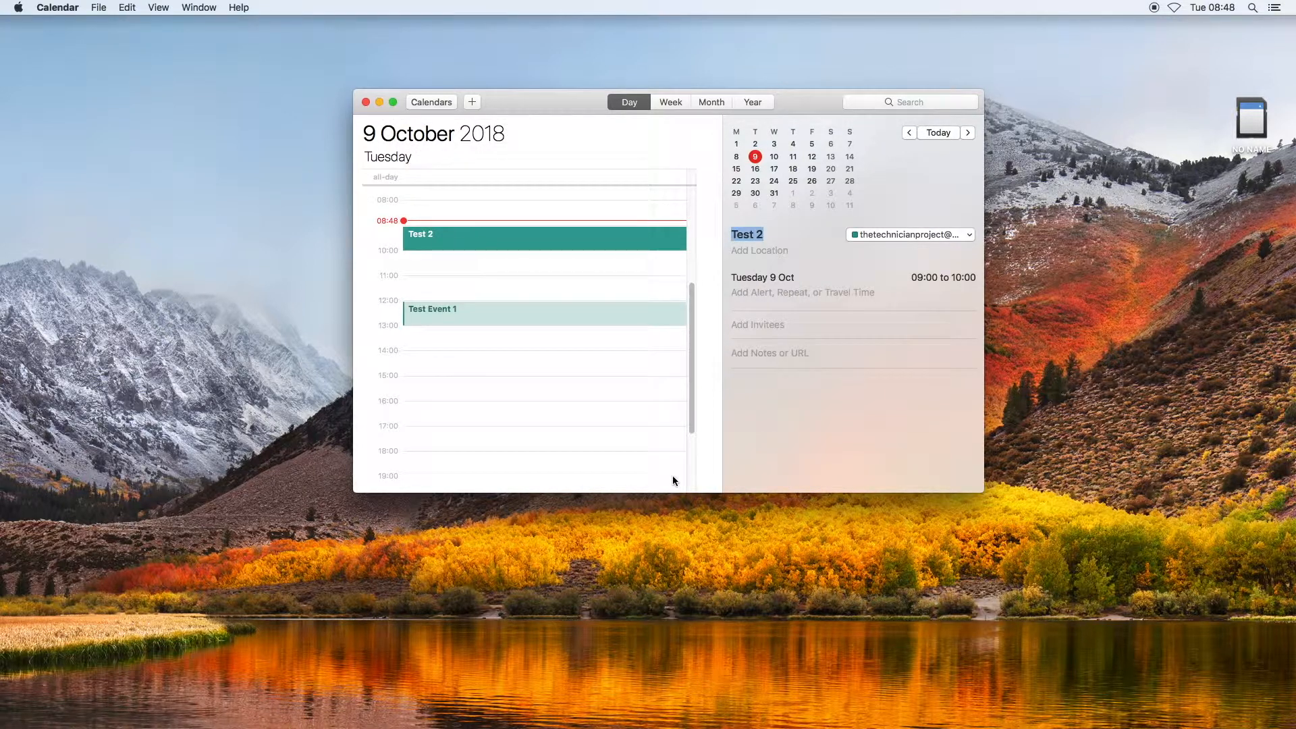
{"action": "mouse_move", "coordinate": [460, 227]}
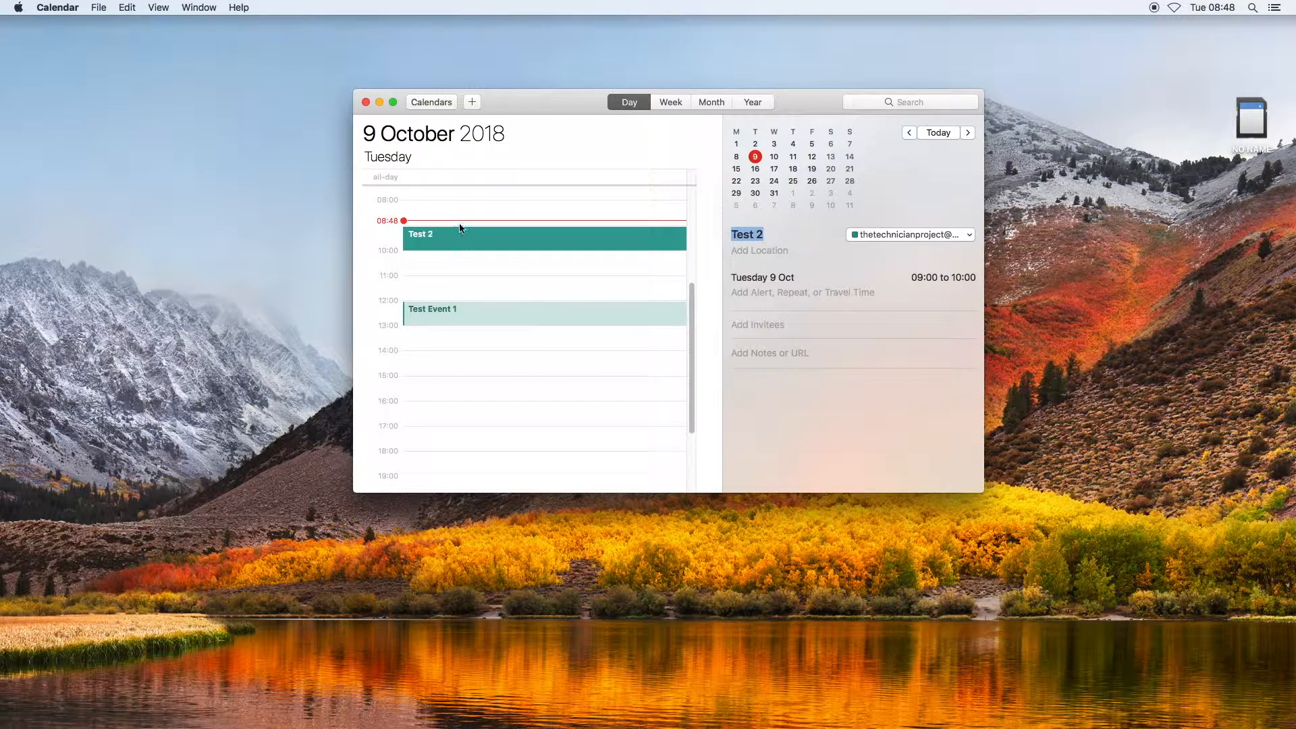
{"action": "mouse_move", "coordinate": [624, 242]}
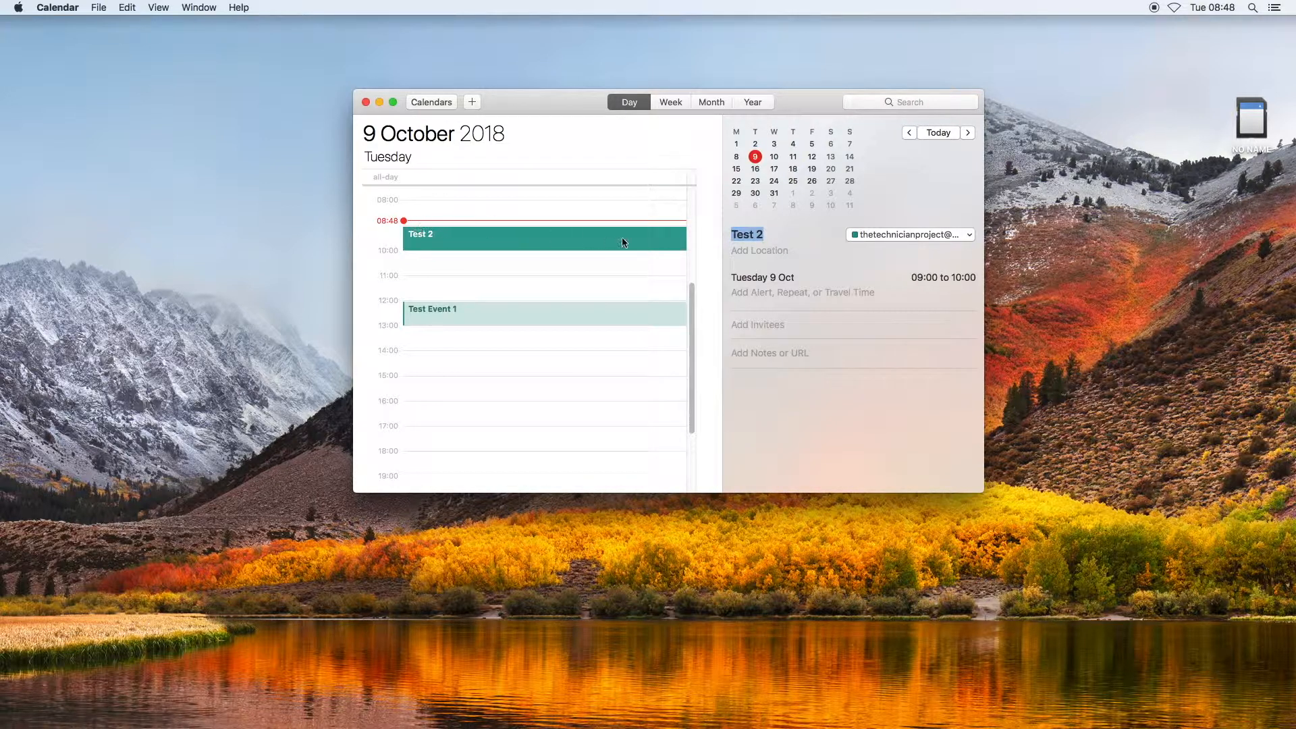
{"action": "mouse_move", "coordinate": [883, 250]}
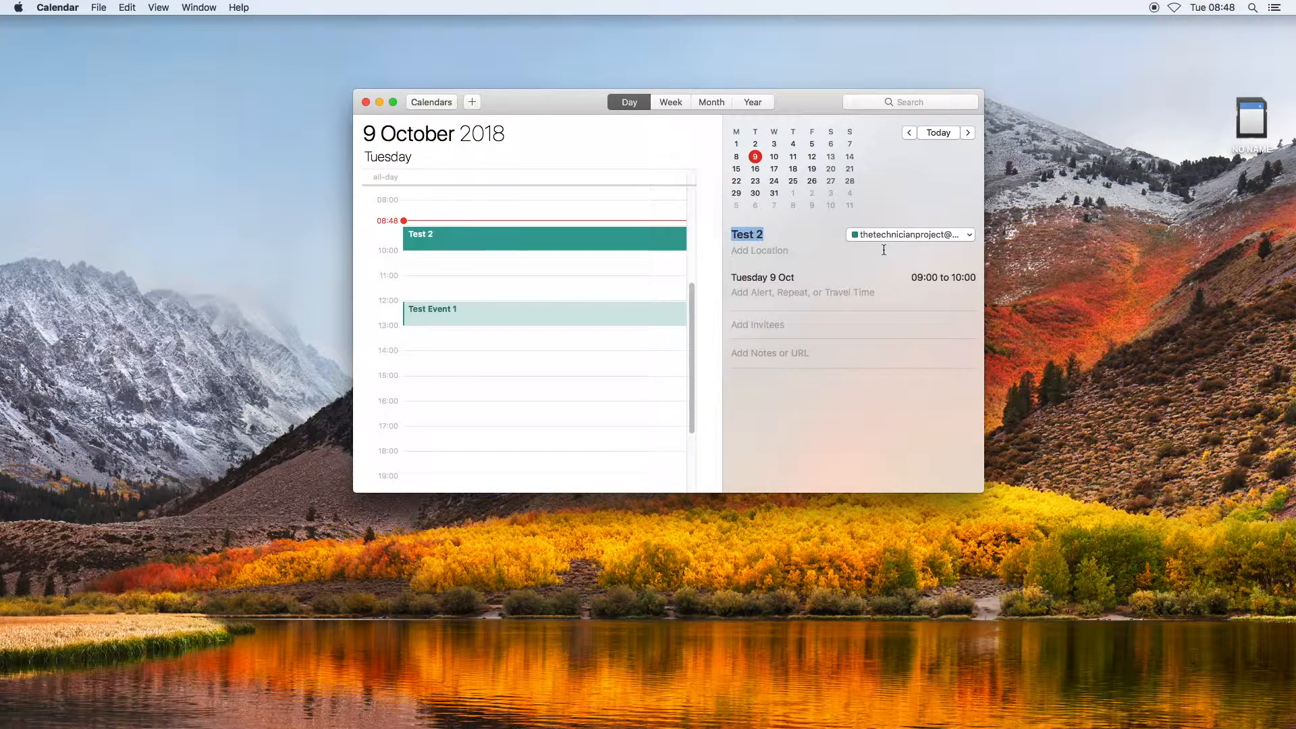
{"action": "mouse_move", "coordinate": [545, 382]}
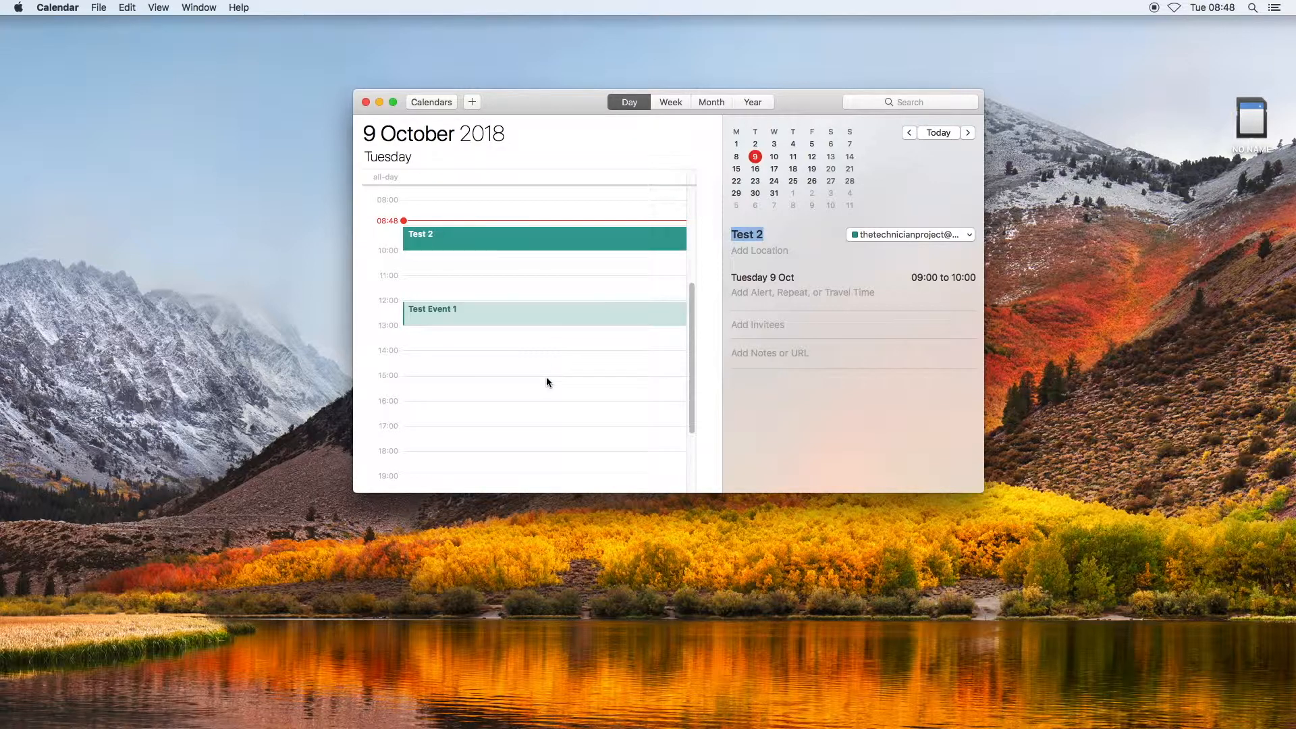
- Start another quick event and show the File menu's New Event commands
{"action": "left_click", "coordinate": [98, 9]}
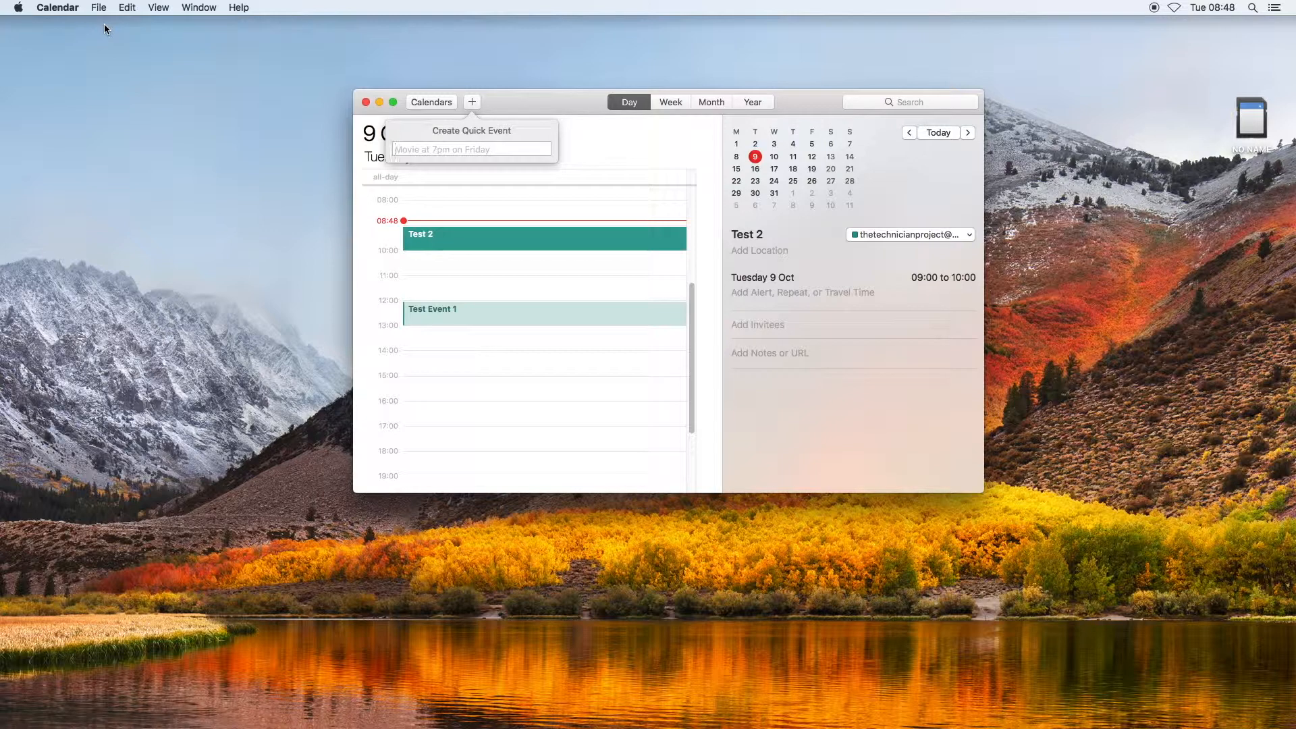
{"action": "left_click", "coordinate": [99, 8]}
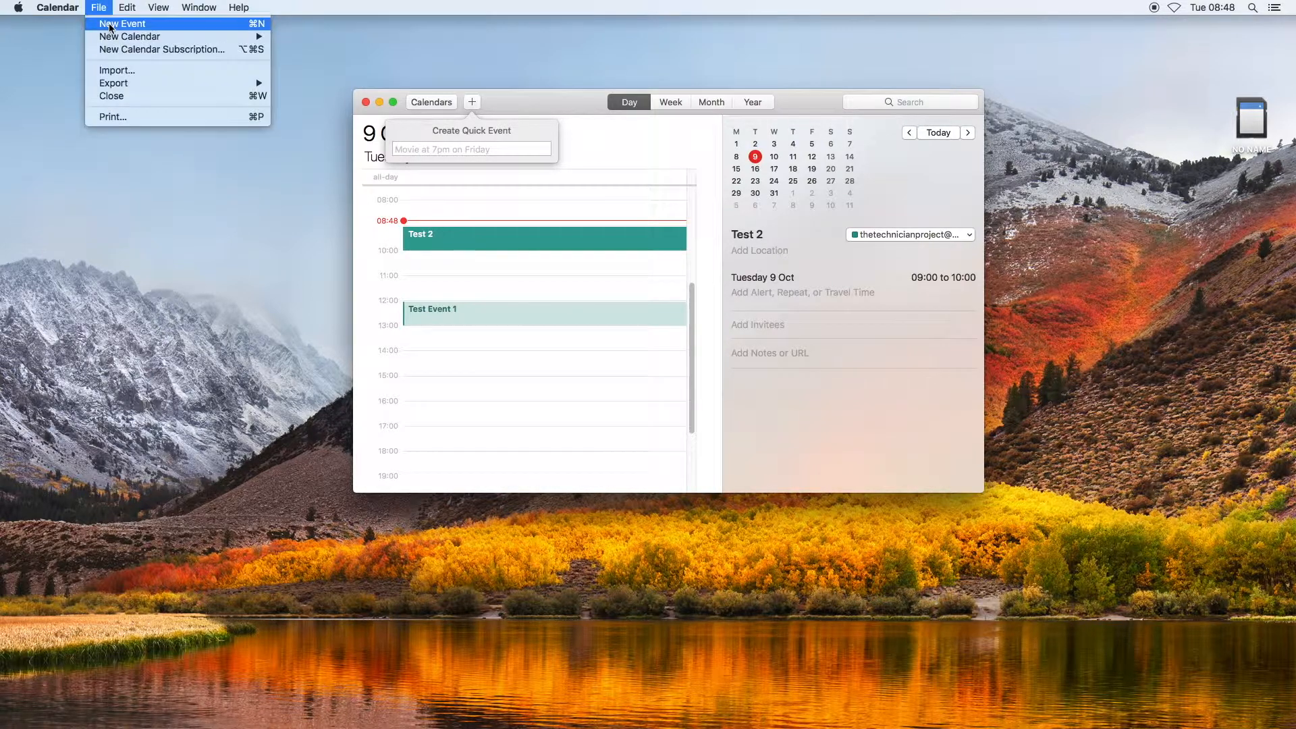
{"action": "mouse_move", "coordinate": [244, 31]}
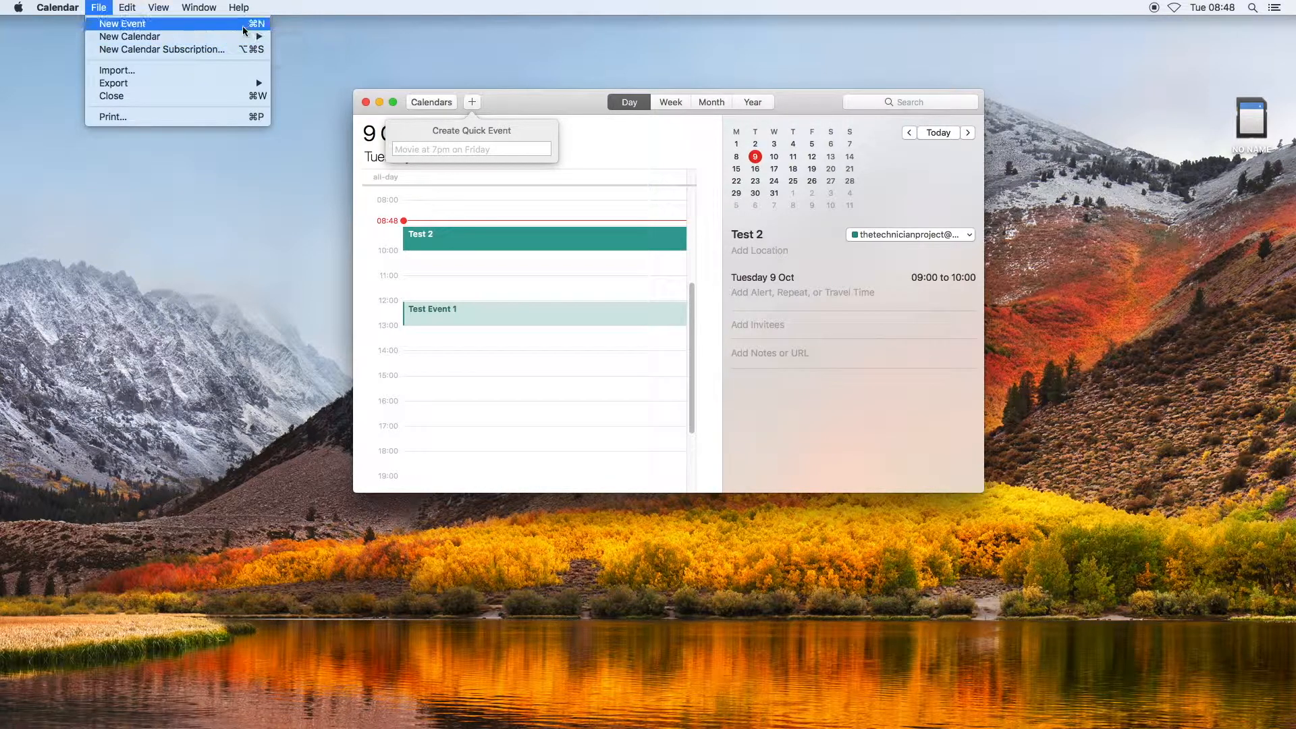